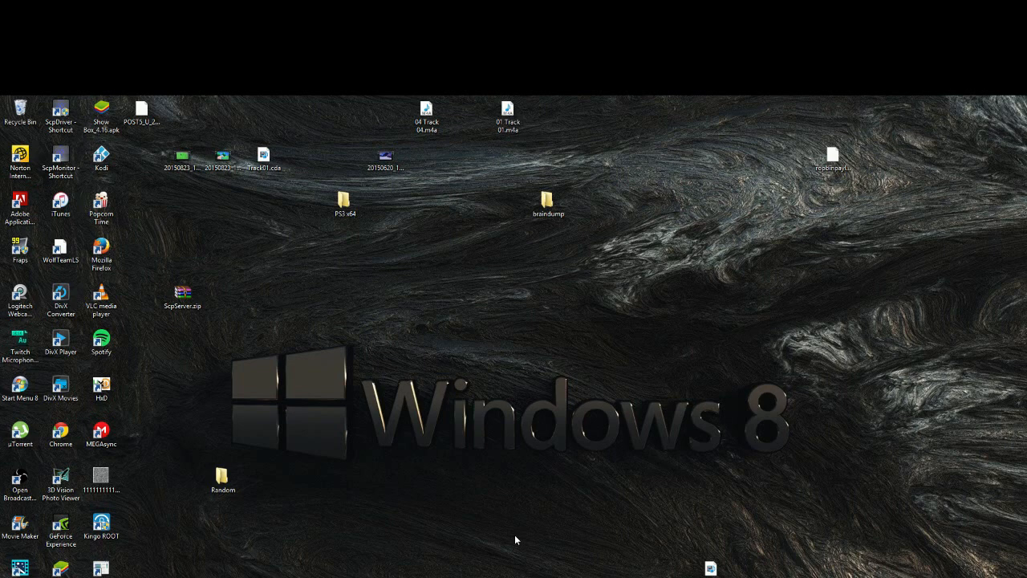
{"action": "mouse_move", "coordinate": [583, 534]}
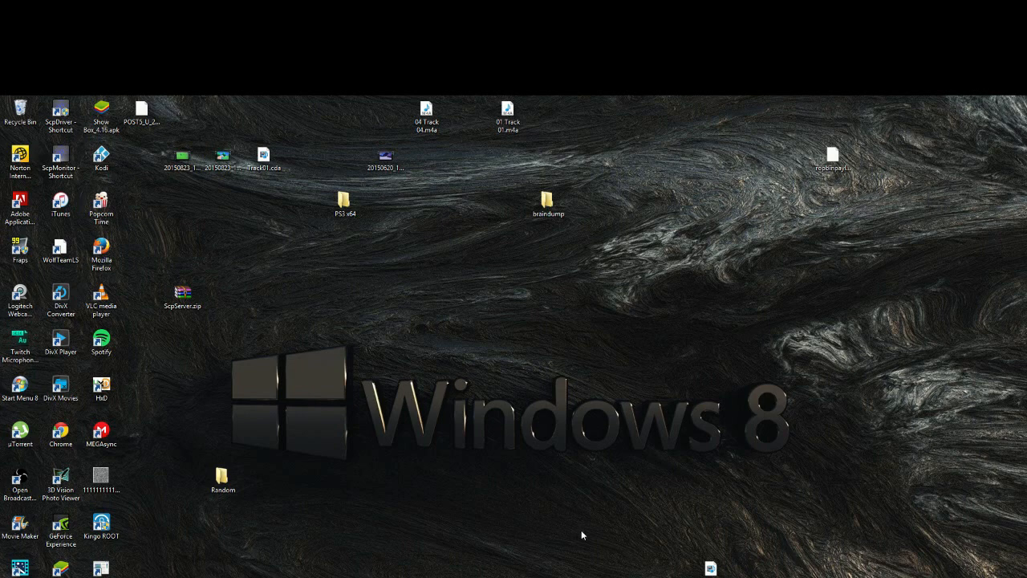
{"action": "mouse_move", "coordinate": [573, 497]}
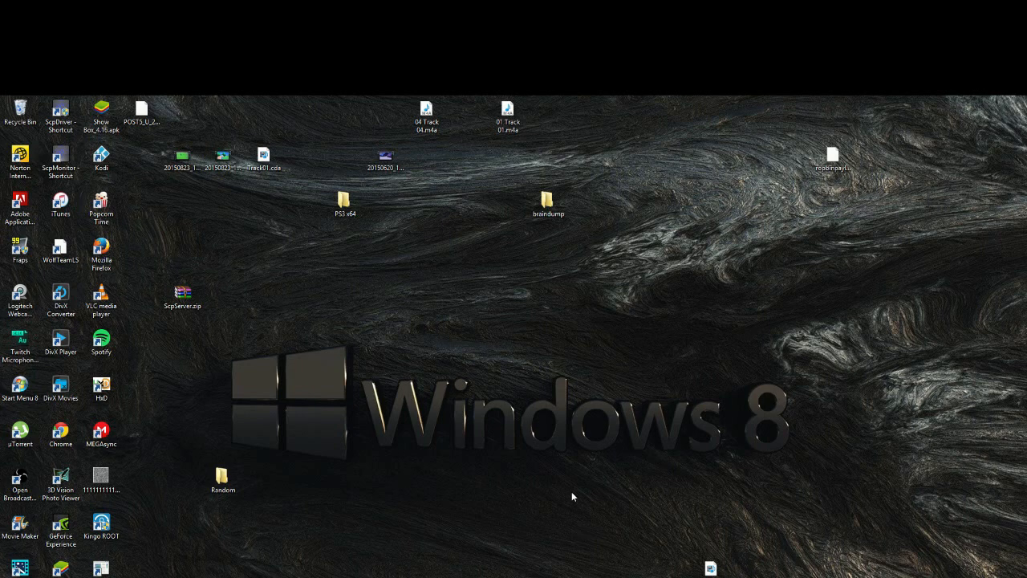
{"action": "mouse_move", "coordinate": [525, 540]}
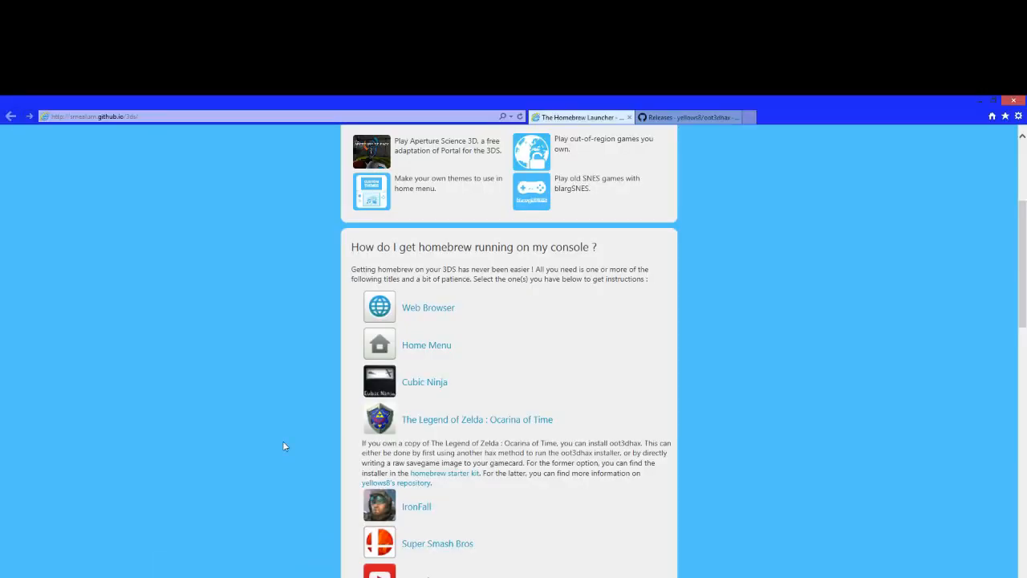
Expand the Ocarina of Time instructions and open yellows8's oot3dhax repository releases page.
{"action": "scroll", "scroll_direction": "up", "scroll_amount": 3}
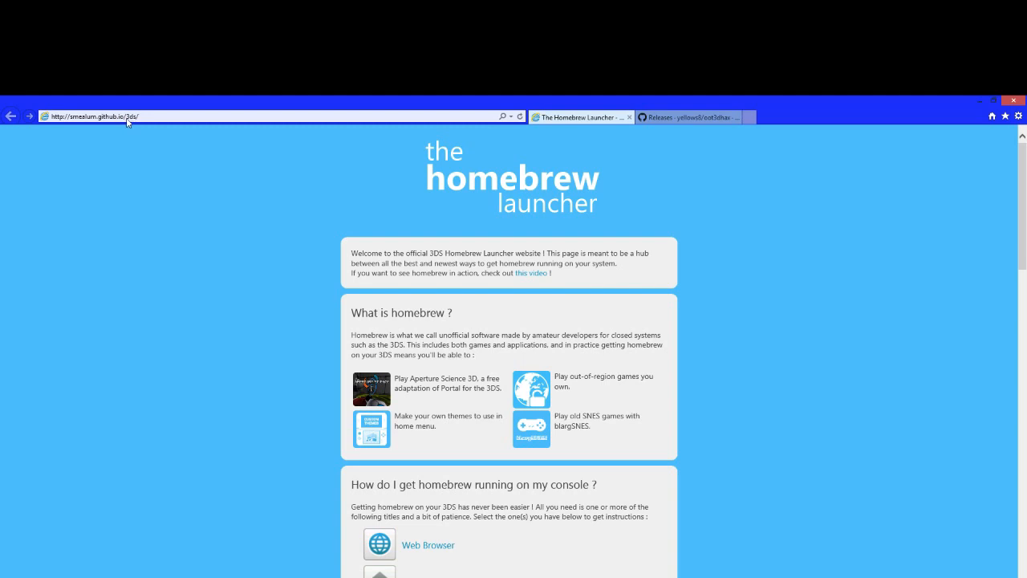
{"action": "scroll", "scroll_direction": "down", "scroll_amount": 3}
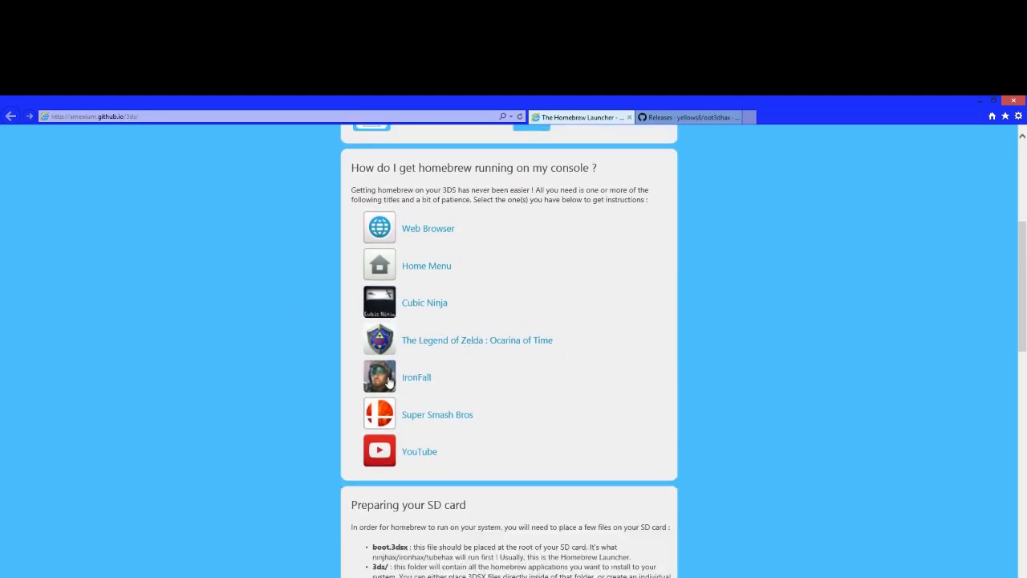
{"action": "left_click", "coordinate": [477, 339]}
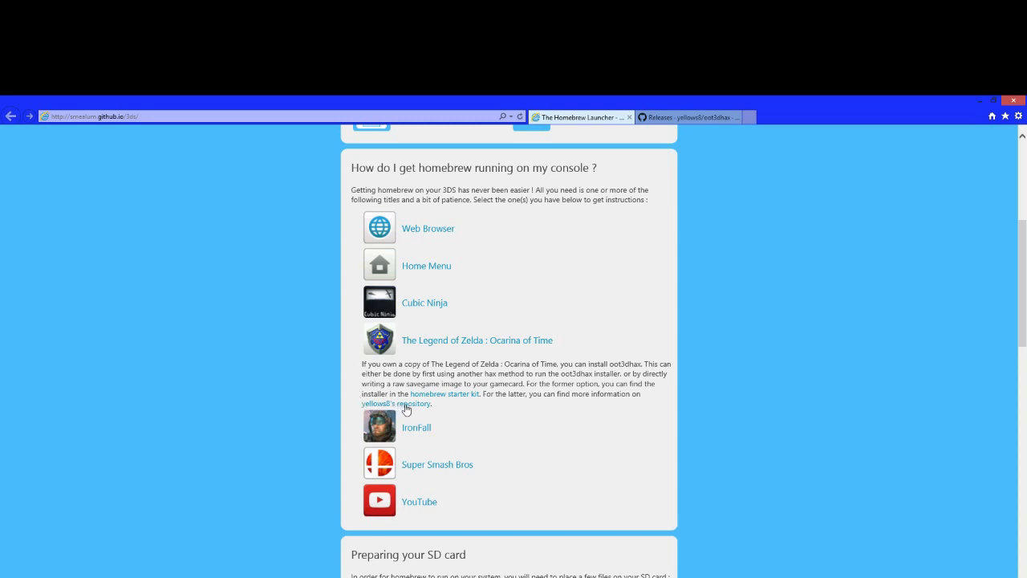
{"action": "left_click", "coordinate": [408, 404]}
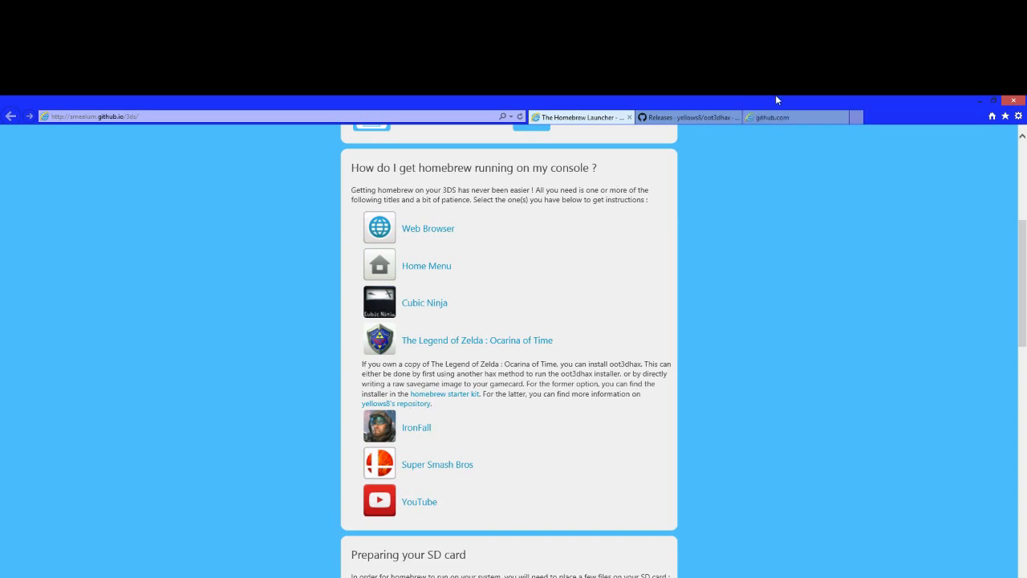
{"action": "left_click", "coordinate": [689, 117]}
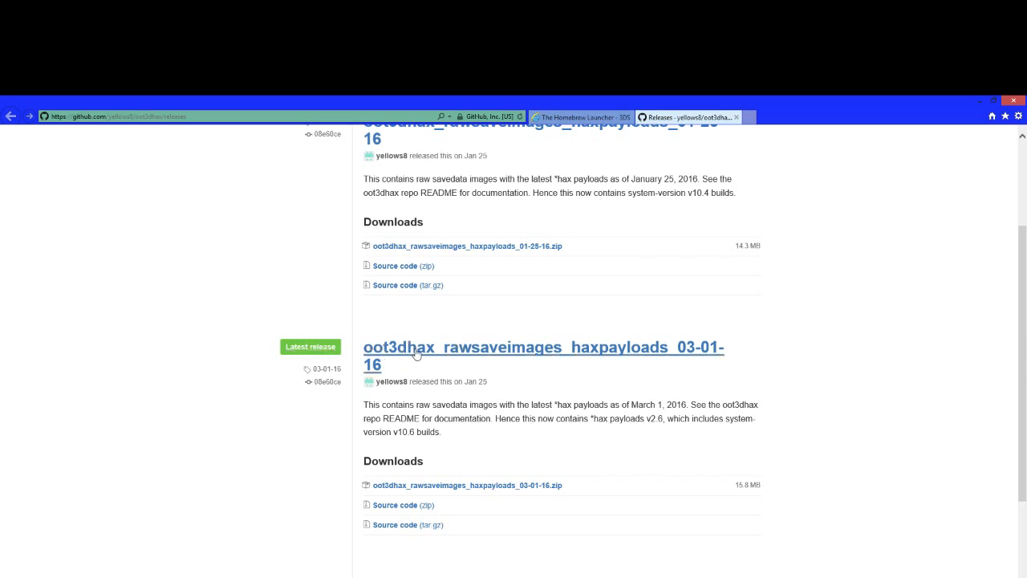
{"action": "mouse_move", "coordinate": [596, 355]}
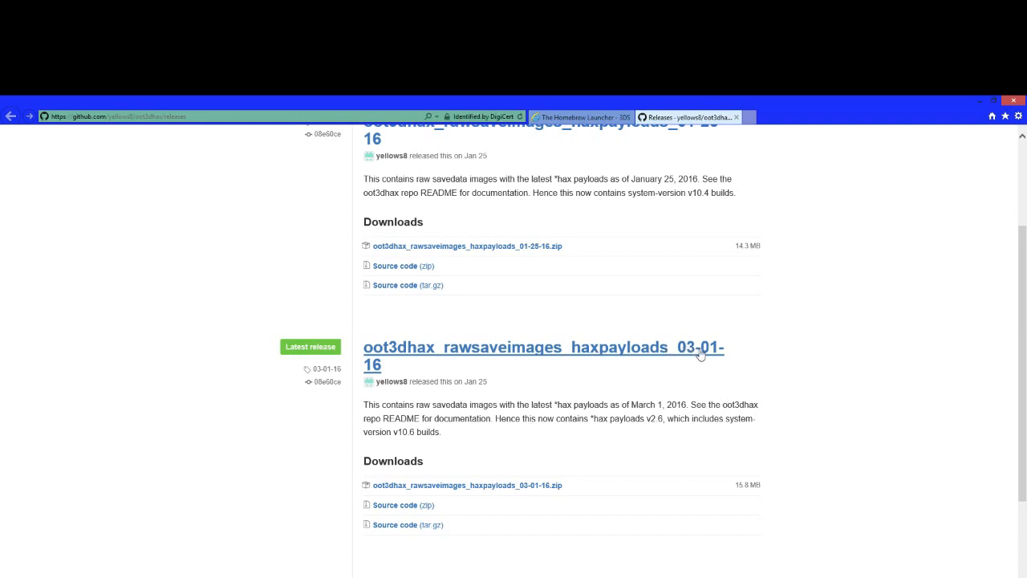
Download oot3dhax_rawsaveimages_haxpayloads_03-01-16.zip from the latest release.
{"action": "scroll", "scroll_direction": "down", "scroll_amount": 3}
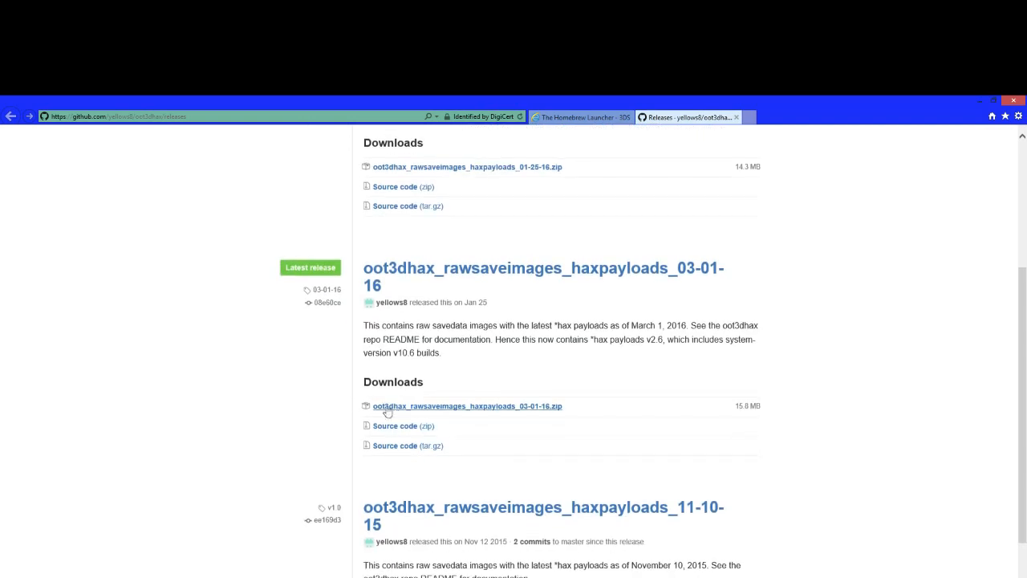
{"action": "left_click", "coordinate": [467, 405]}
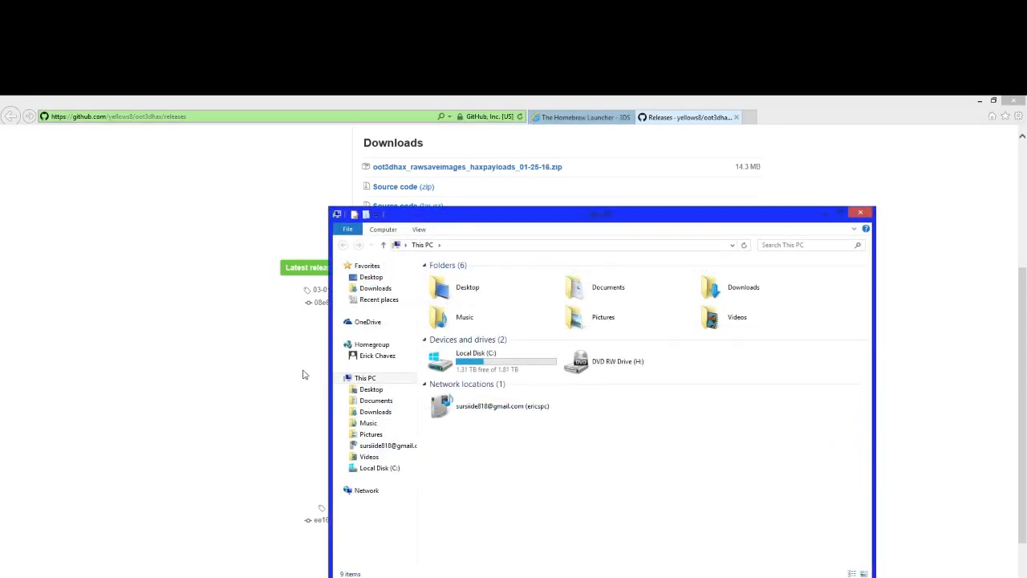
{"action": "left_click", "coordinate": [376, 412]}
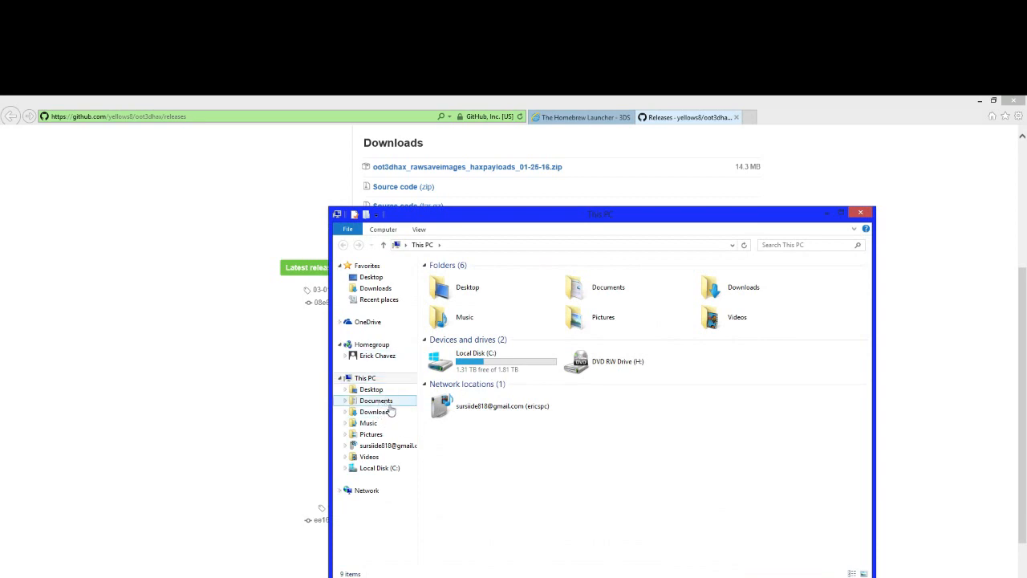
{"action": "left_click", "coordinate": [376, 400]}
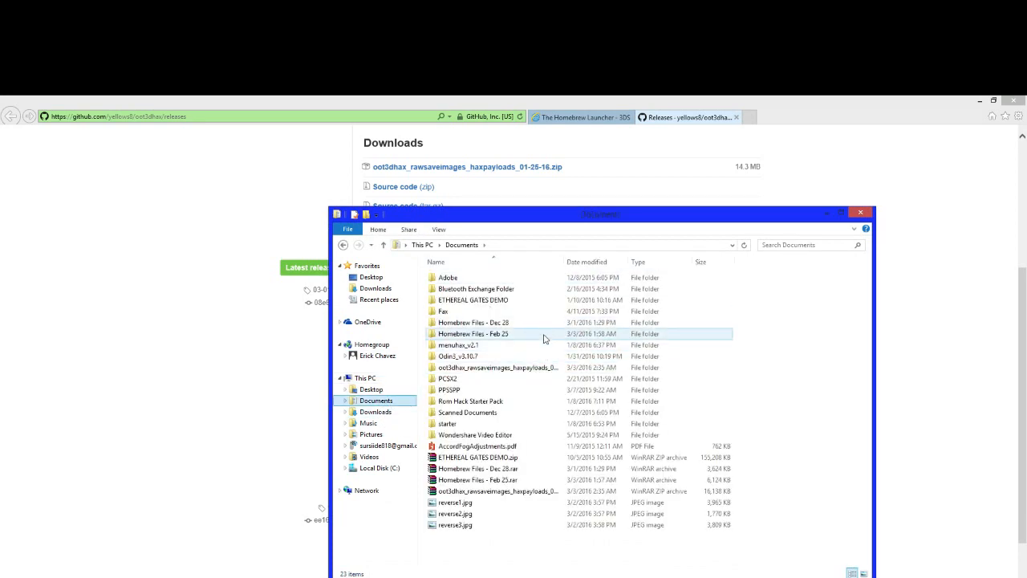
{"action": "left_click", "coordinate": [449, 389]}
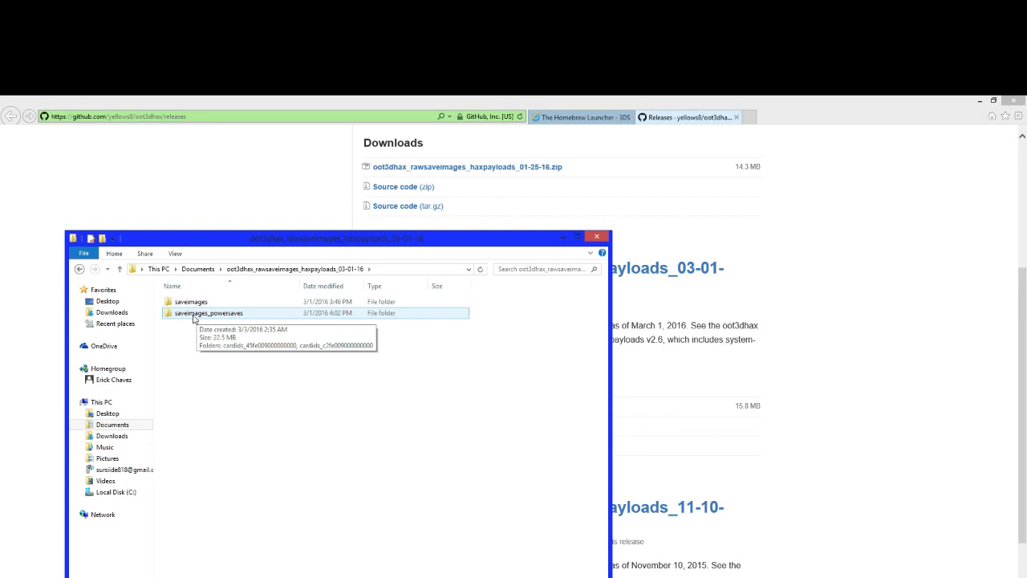
{"action": "double_click", "coordinate": [209, 313]}
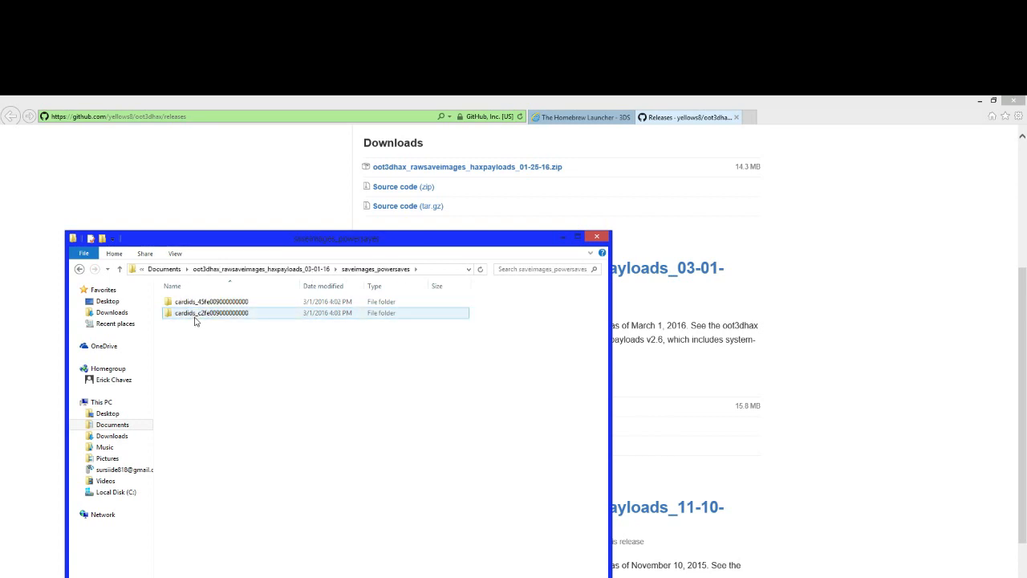
{"action": "mouse_move", "coordinate": [203, 317]}
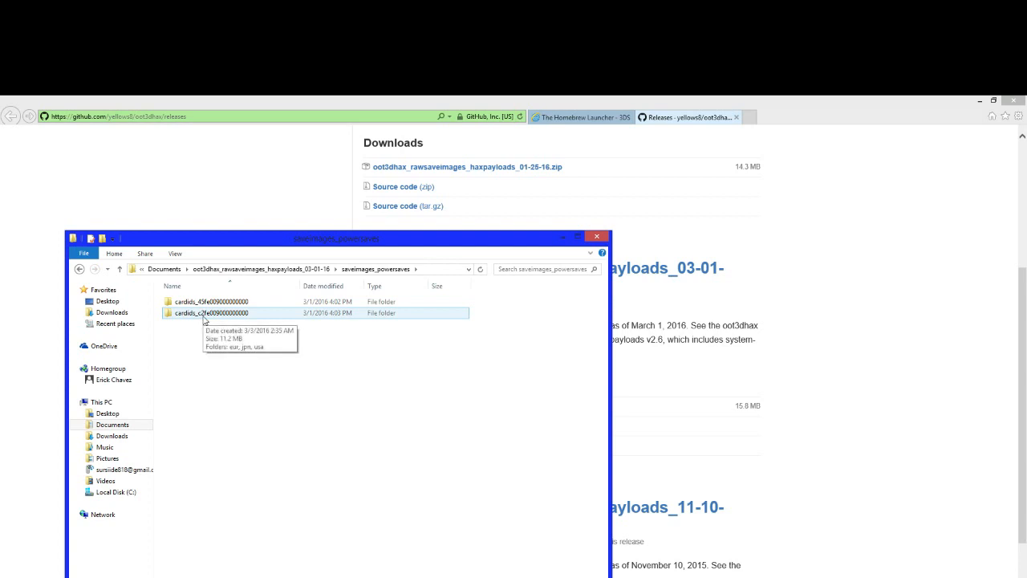
{"action": "left_click", "coordinate": [210, 312]}
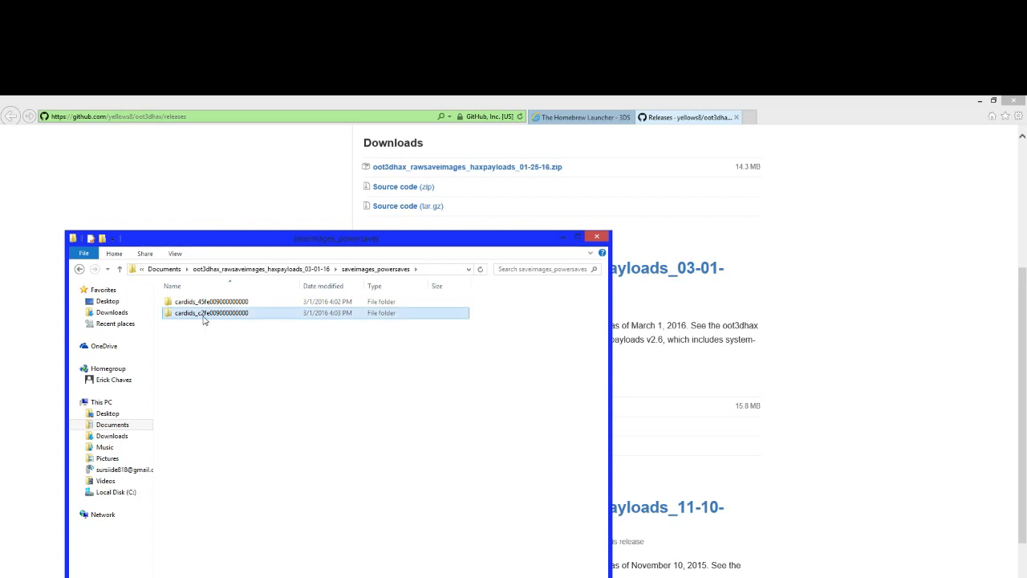
{"action": "double_click", "coordinate": [211, 313]}
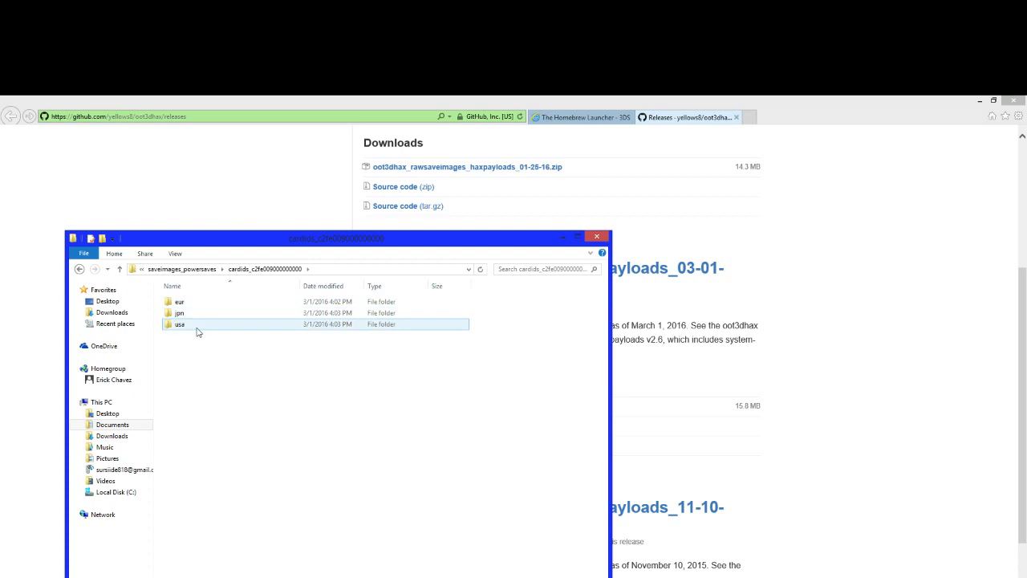
{"action": "mouse_move", "coordinate": [179, 324]}
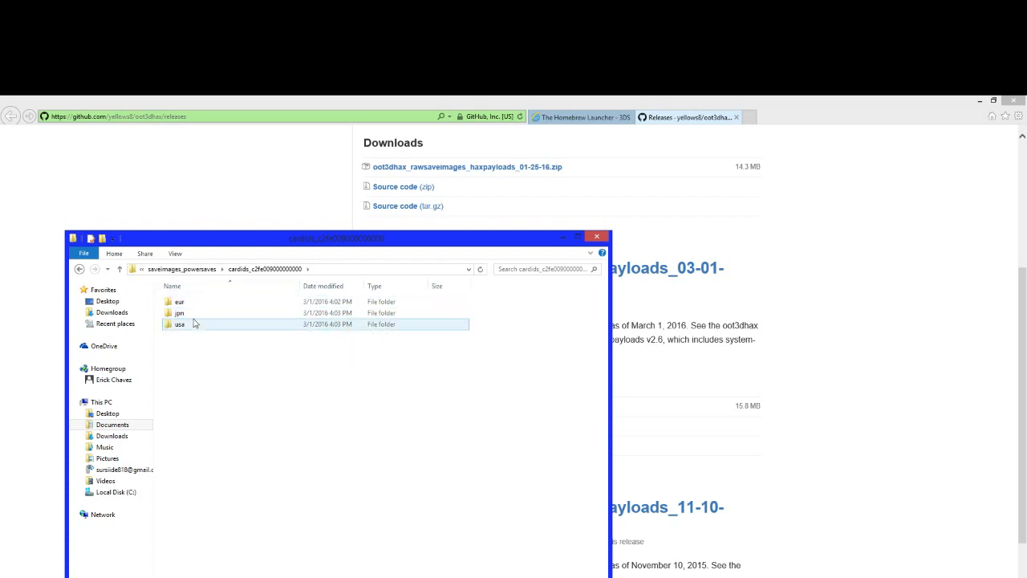
Open the usa folder and select POST5_U_25600_usa_9221.bin.
{"action": "double_click", "coordinate": [179, 324]}
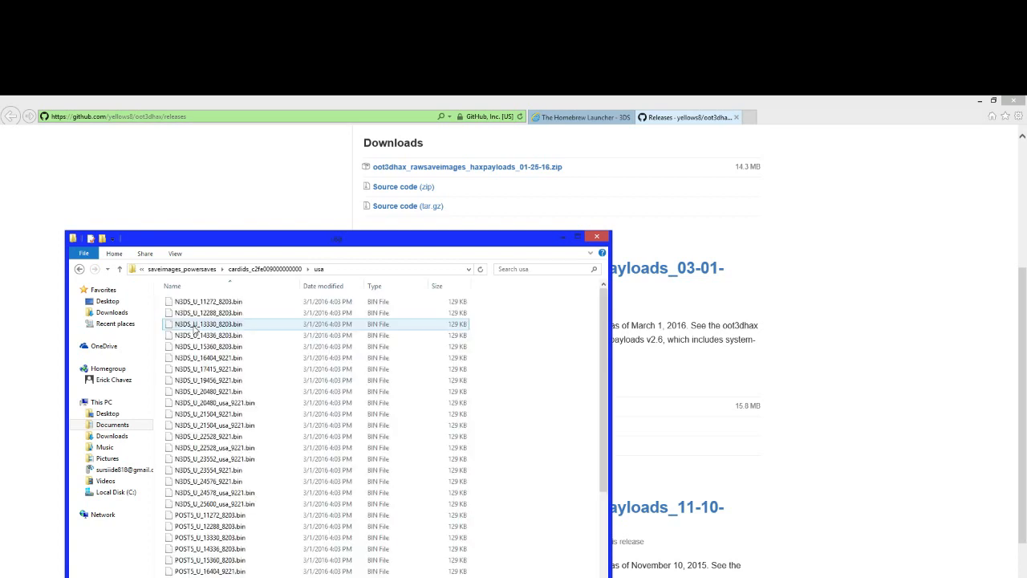
{"action": "scroll", "scroll_direction": "down", "scroll_amount": 3}
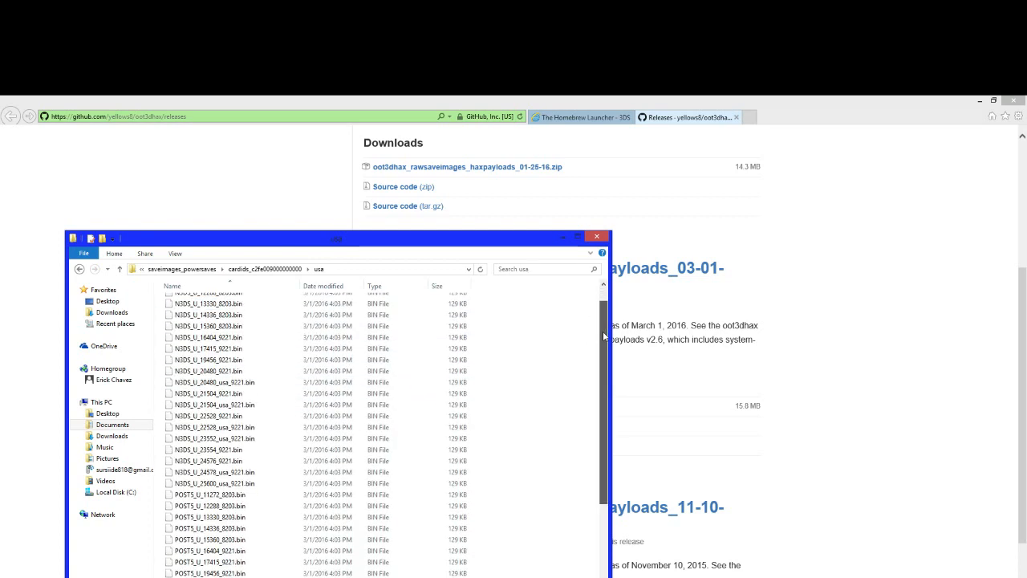
{"action": "left_click_drag", "start_coordinate": [336, 238], "coordinate": [321, 159]}
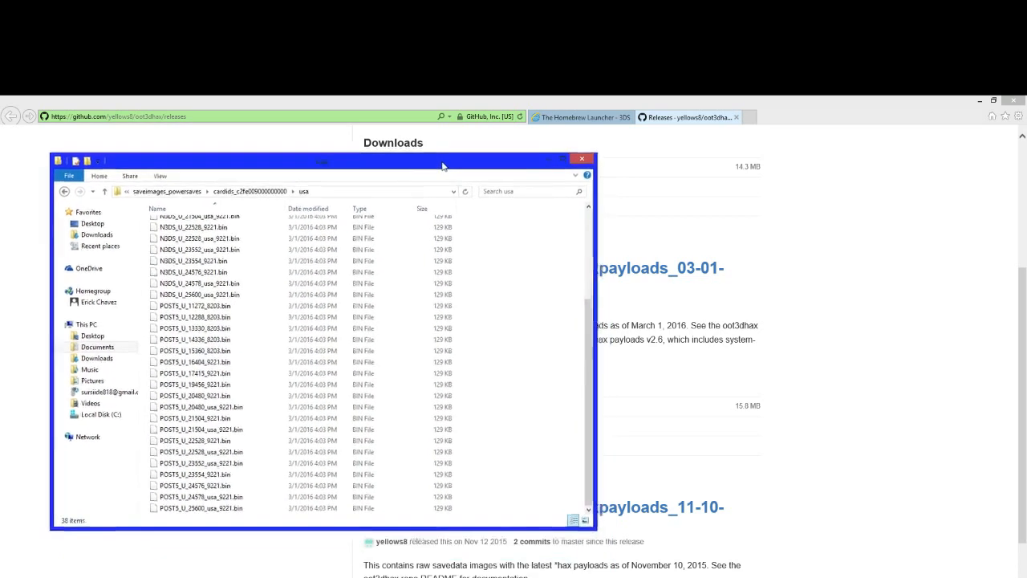
{"action": "left_click", "coordinate": [201, 506]}
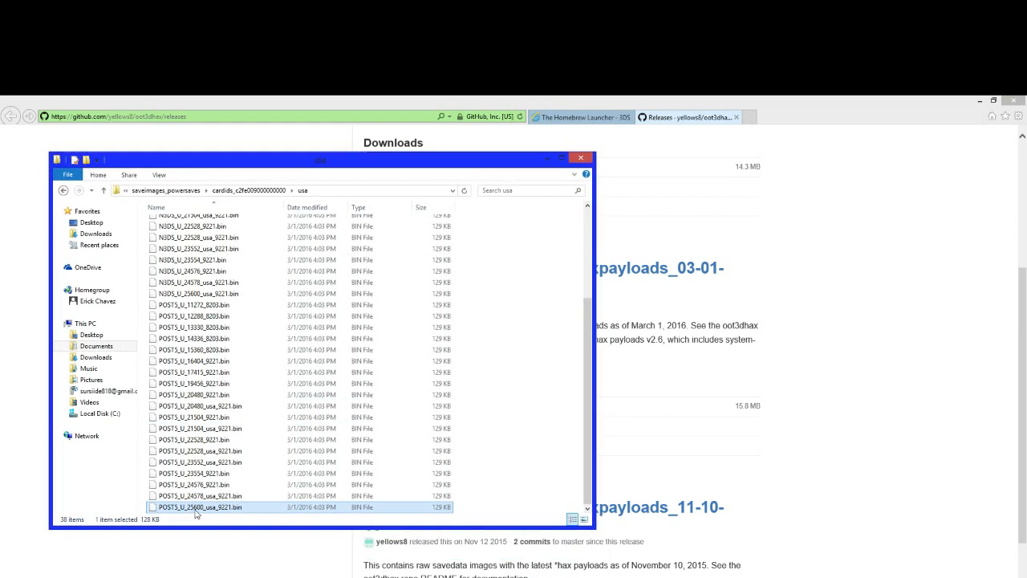
{"action": "mouse_move", "coordinate": [181, 514]}
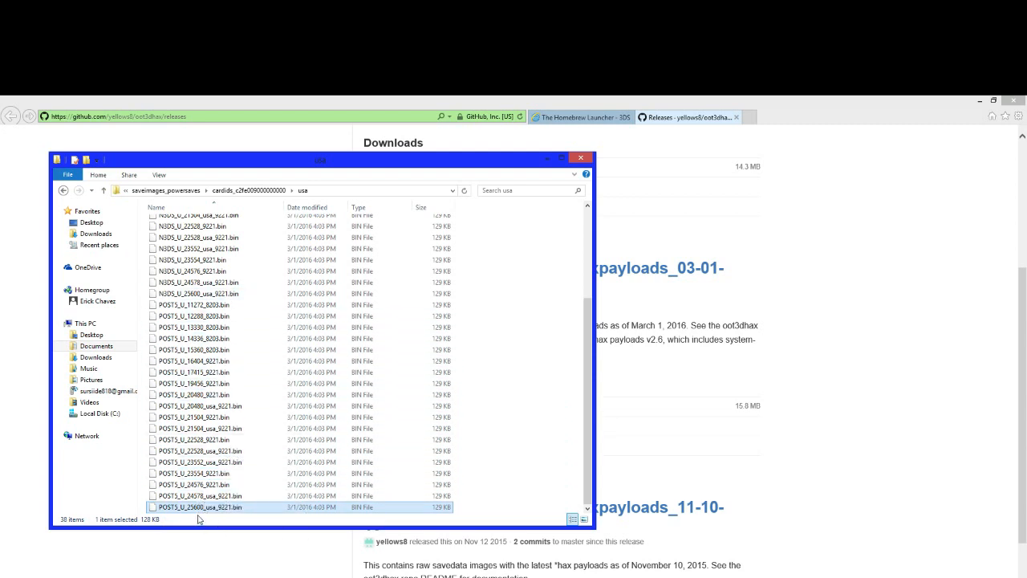
{"action": "mouse_move", "coordinate": [225, 506]}
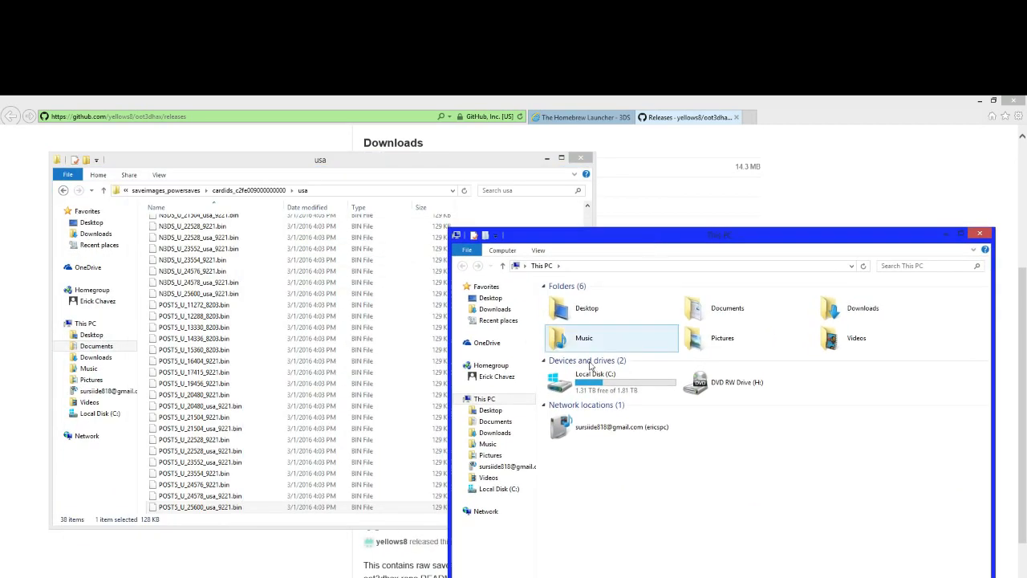
Navigate Local Disk (C:) > Users > home folder and open Powersaves3DS.
{"action": "double_click", "coordinate": [594, 381]}
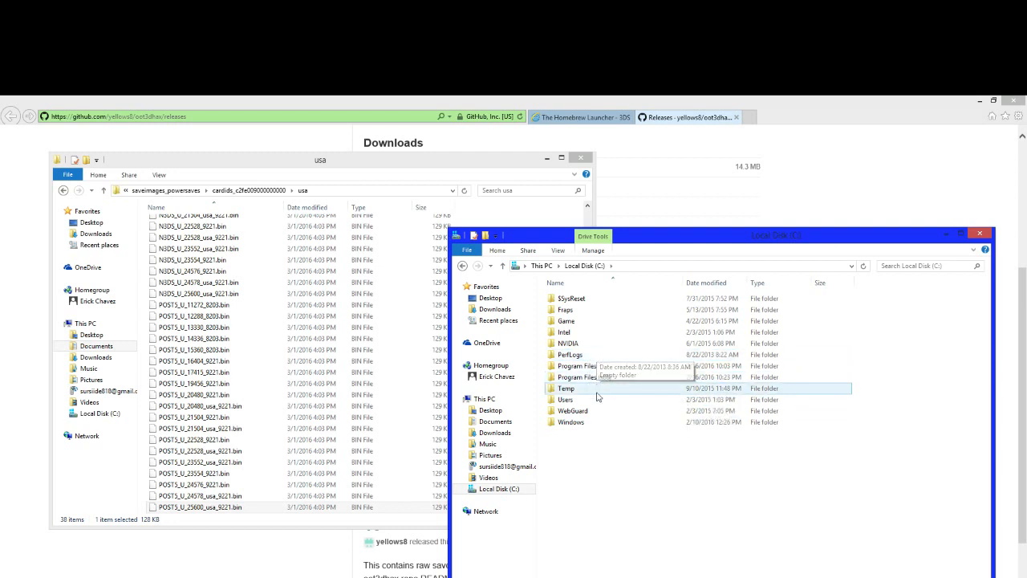
{"action": "double_click", "coordinate": [565, 399]}
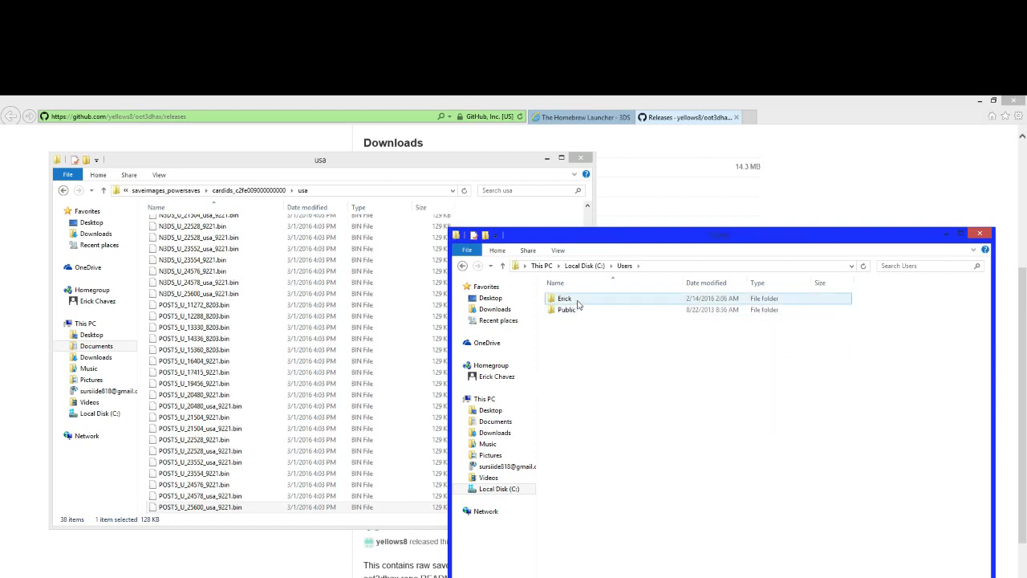
{"action": "double_click", "coordinate": [565, 297]}
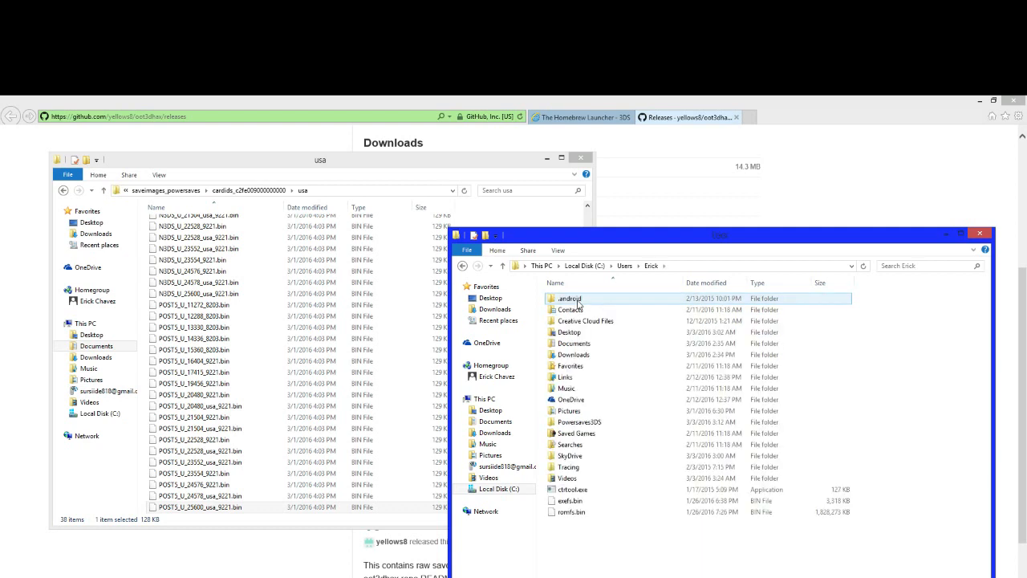
{"action": "left_click", "coordinate": [580, 422]}
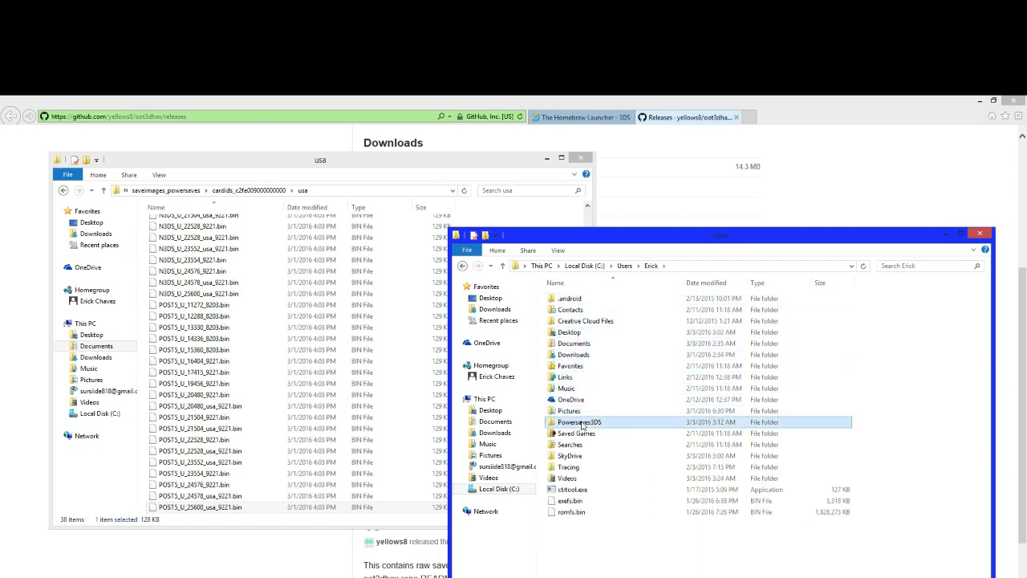
{"action": "double_click", "coordinate": [580, 421]}
{"action": "type", "text": "Ocarina3DXL"}
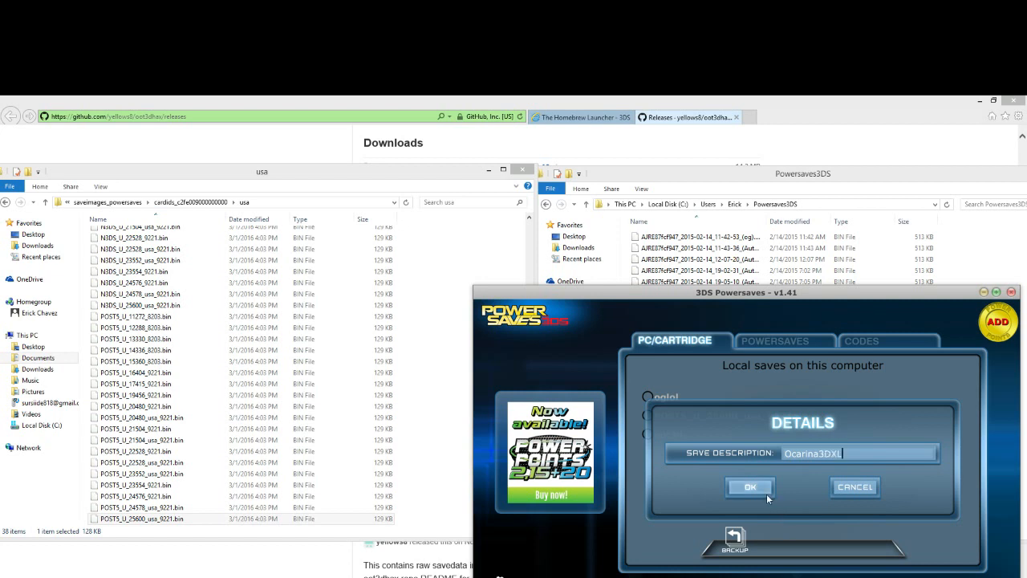
Confirm the cartridge save backup with description Ocarina3DXL.
{"action": "left_click", "coordinate": [749, 487]}
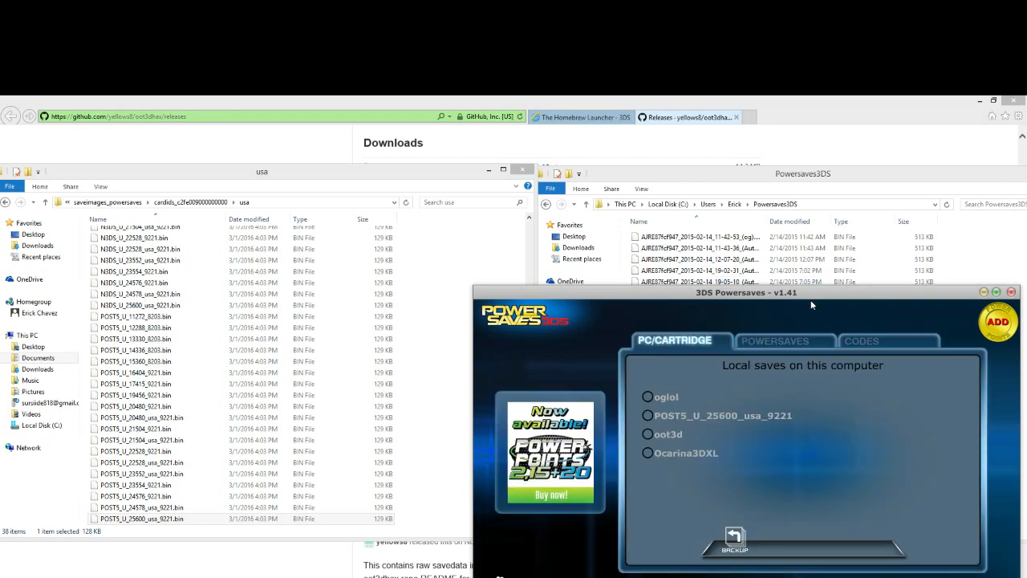
{"action": "mouse_move", "coordinate": [495, 289]}
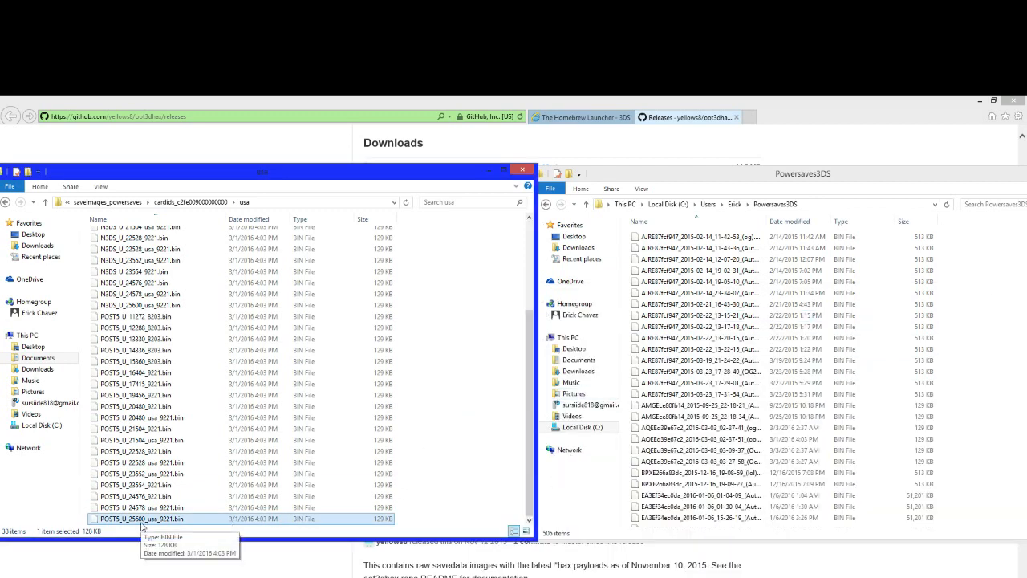
Copy POST5_U_25600_usa_9221.bin into the Powersaves3DS folder.
{"action": "left_click", "coordinate": [803, 173]}
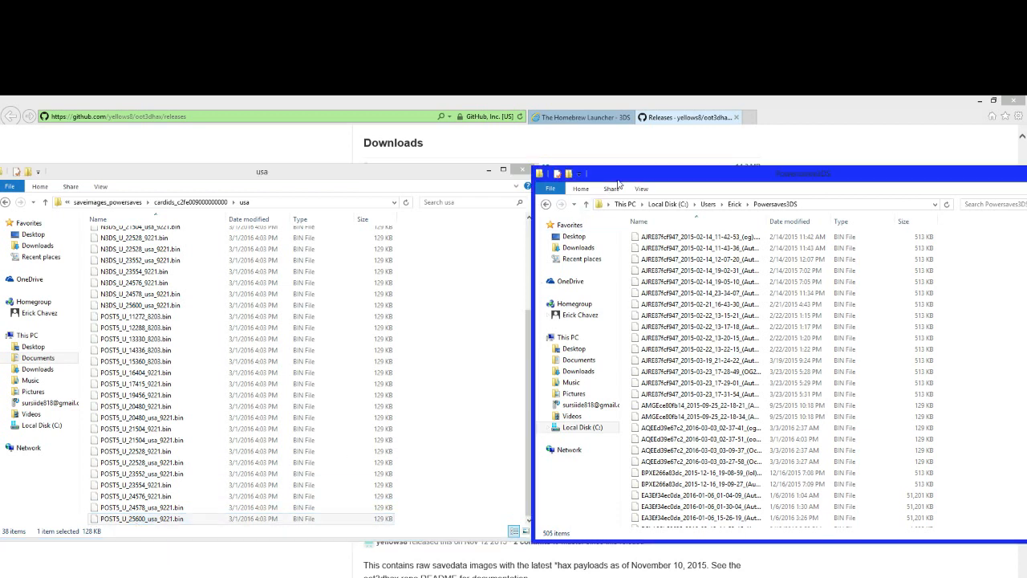
{"action": "left_click", "coordinate": [136, 519]}
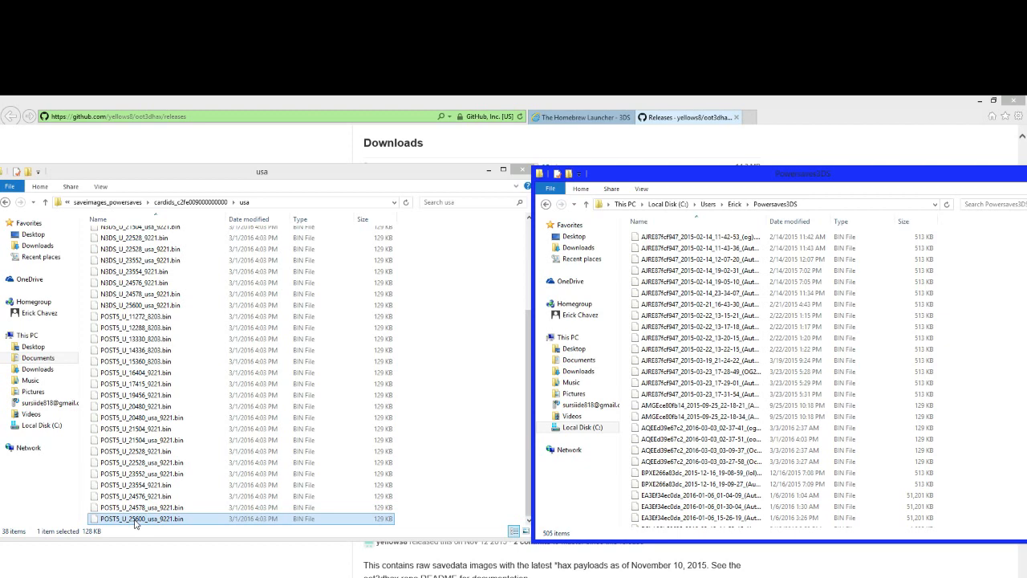
{"action": "right_click", "coordinate": [136, 518]}
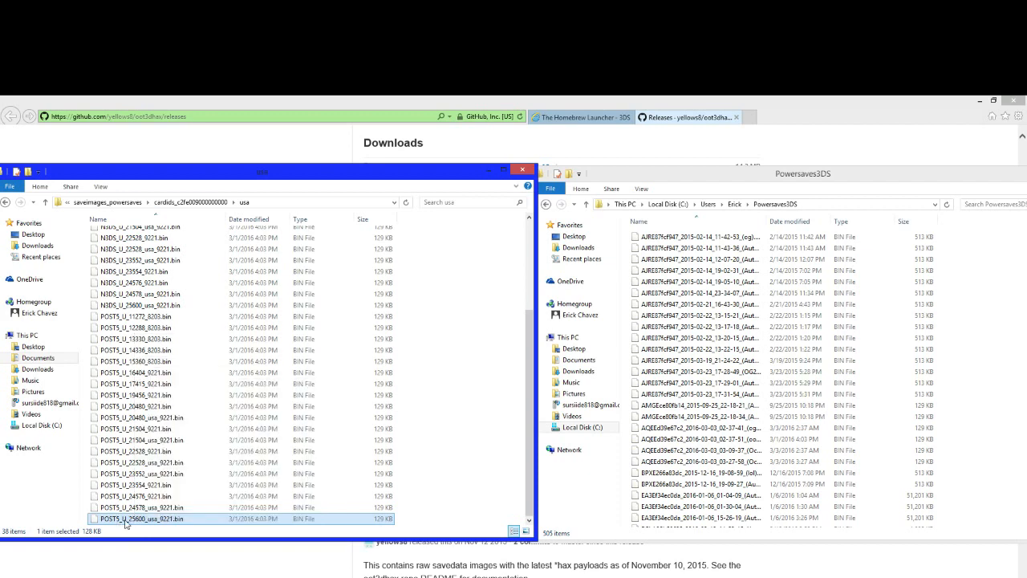
{"action": "right_click", "coordinate": [143, 519]}
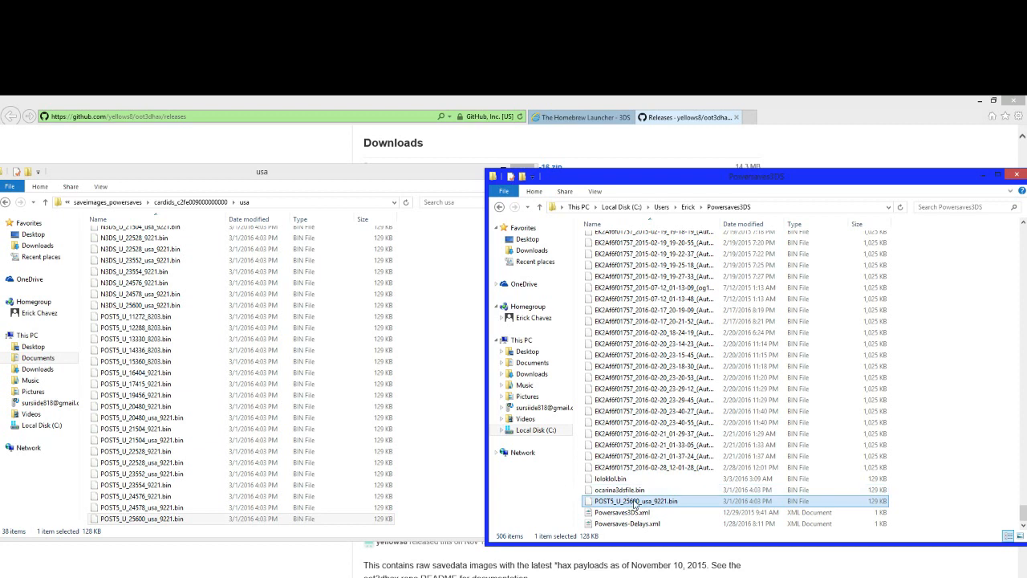
Rename the copied POST5 save image to Homebrew.bin.
{"action": "left_click", "coordinate": [637, 500]}
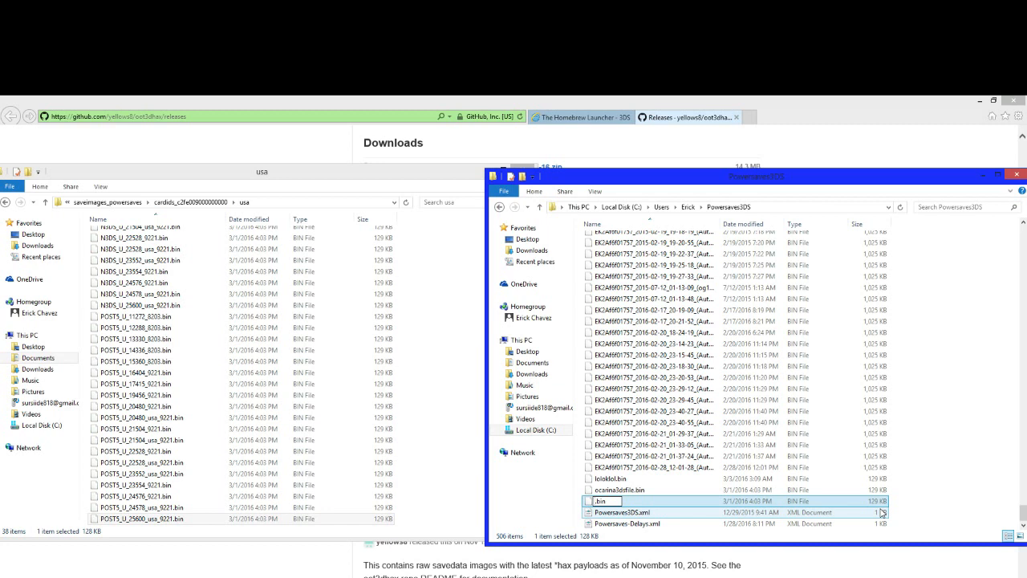
{"action": "type", "text": "Homebrew"}
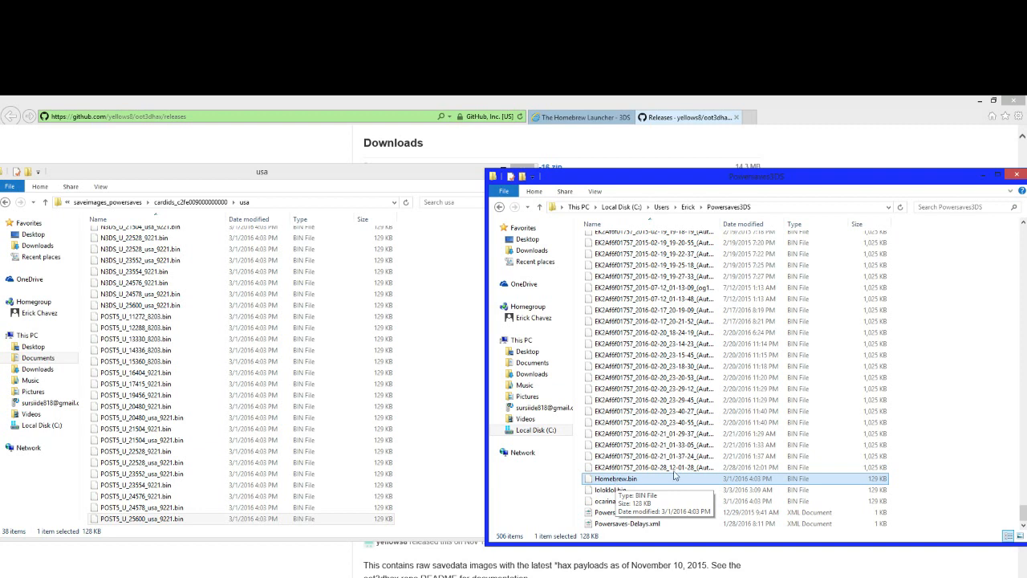
{"action": "mouse_move", "coordinate": [528, 505]}
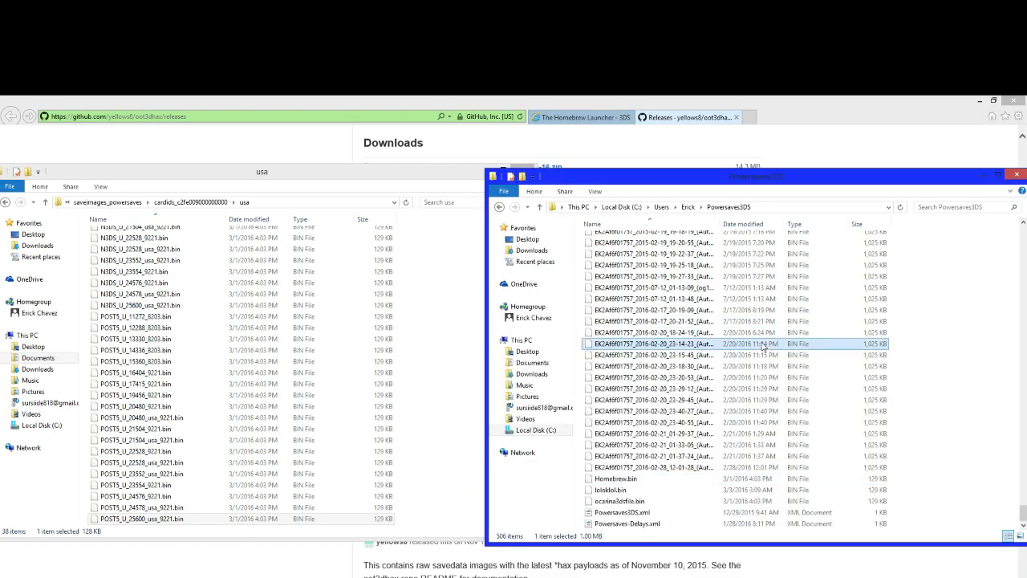
Rename the Ocarina3DXL backup to Ocarina.bin, swap names, and close the Powersaves3DS window.
{"action": "scroll", "scroll_direction": "down", "scroll_amount": 3}
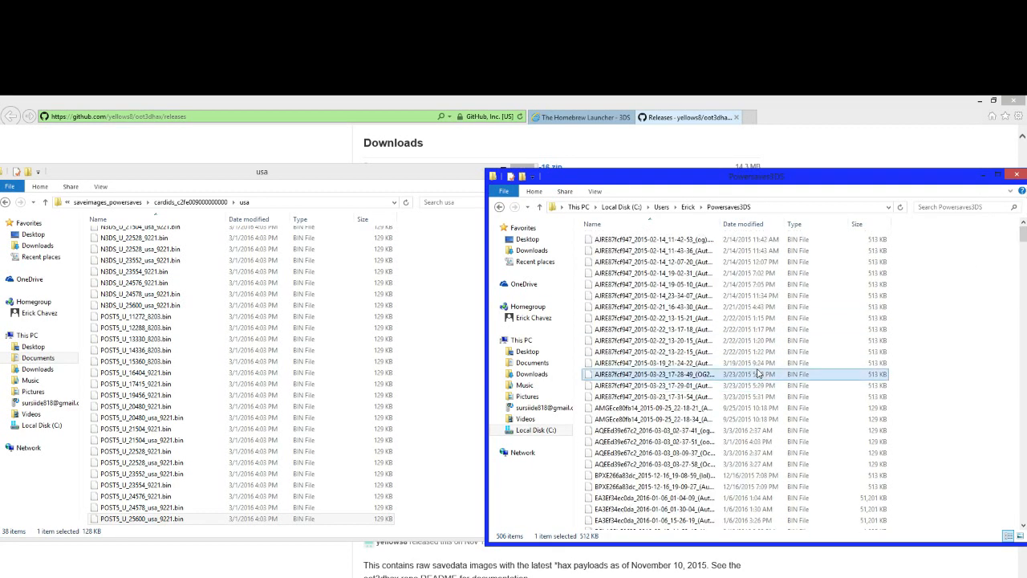
{"action": "scroll", "scroll_direction": "down", "scroll_amount": 3}
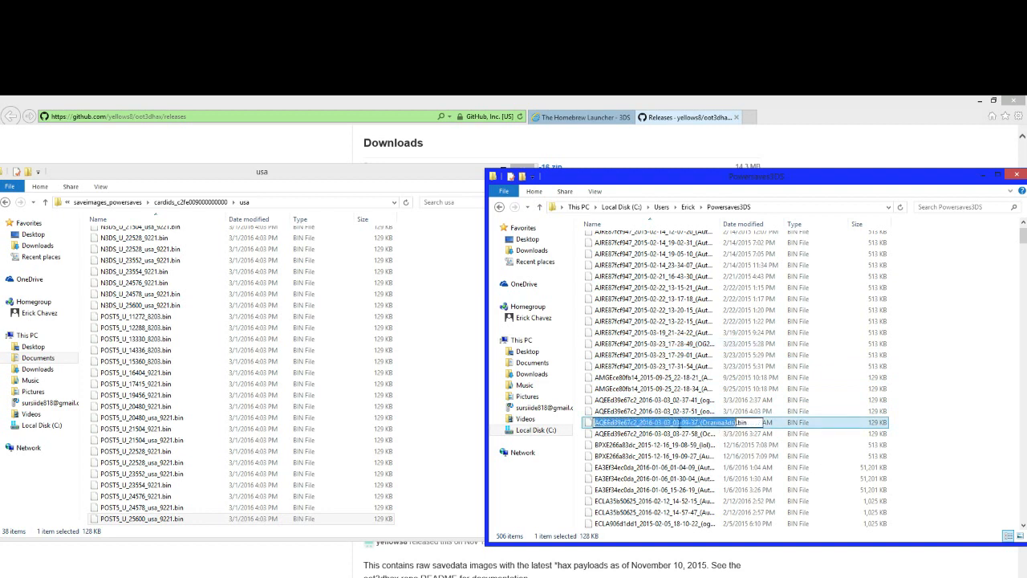
{"action": "double_click", "coordinate": [654, 422]}
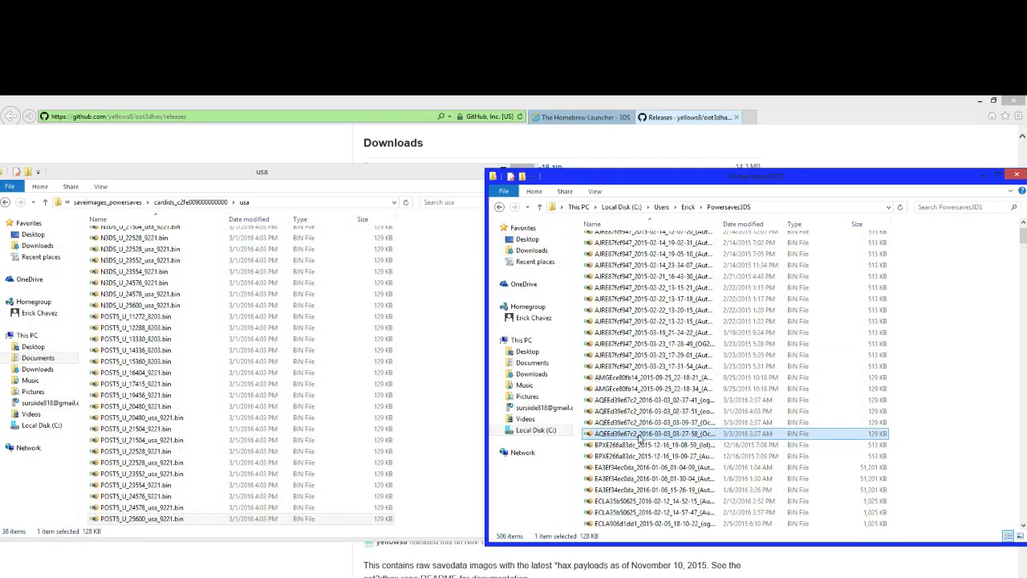
{"action": "double_click", "coordinate": [654, 433]}
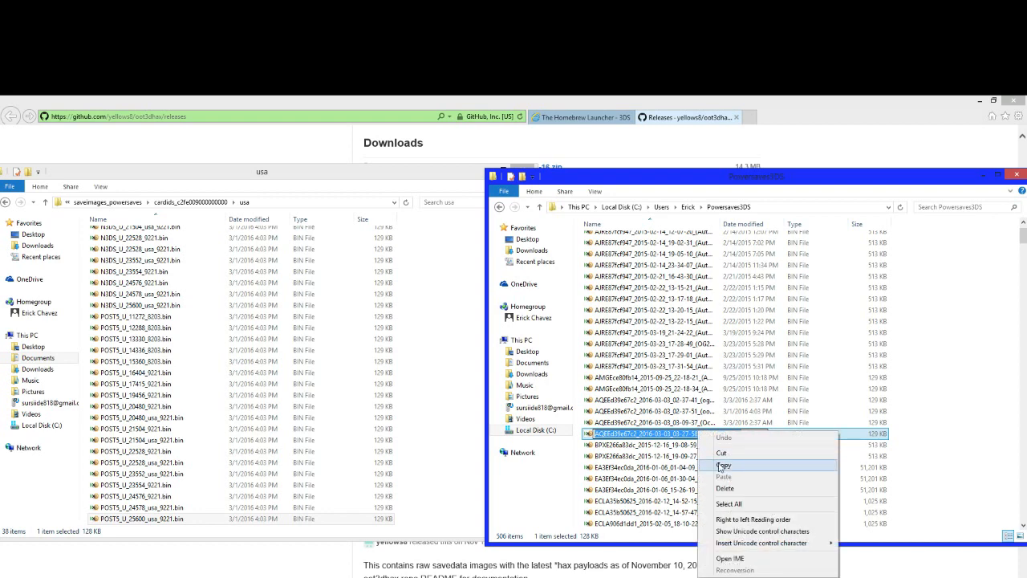
{"action": "left_click", "coordinate": [726, 464]}
{"action": "type", "text": "Ocarina.bin"}
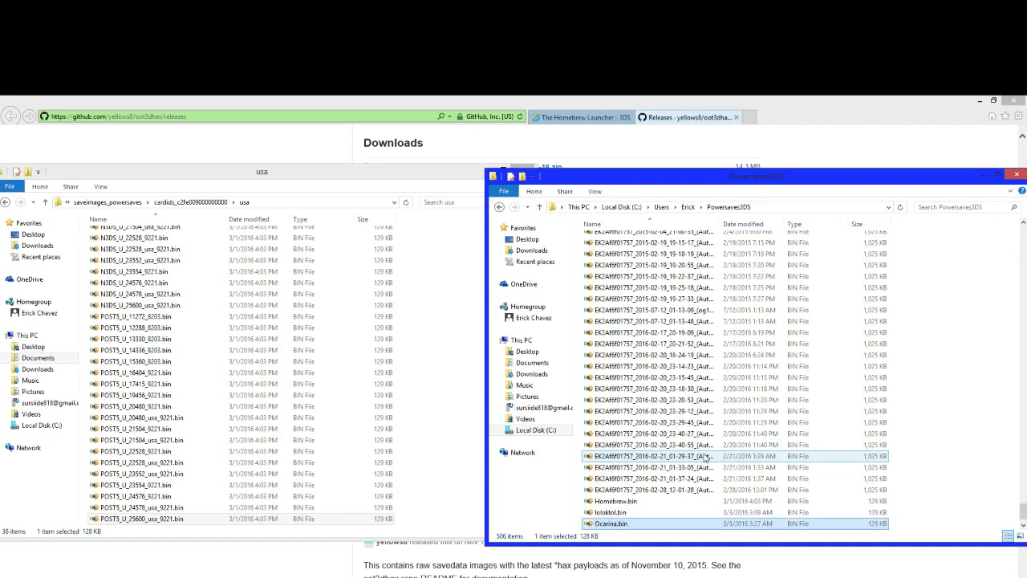
{"action": "scroll", "scroll_direction": "down", "scroll_amount": 3}
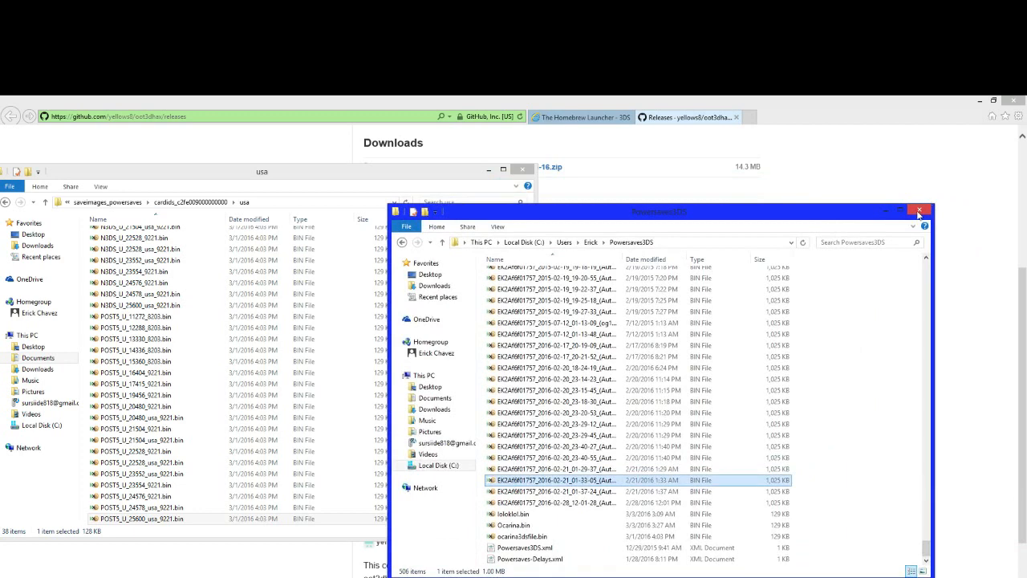
{"action": "left_click", "coordinate": [919, 211]}
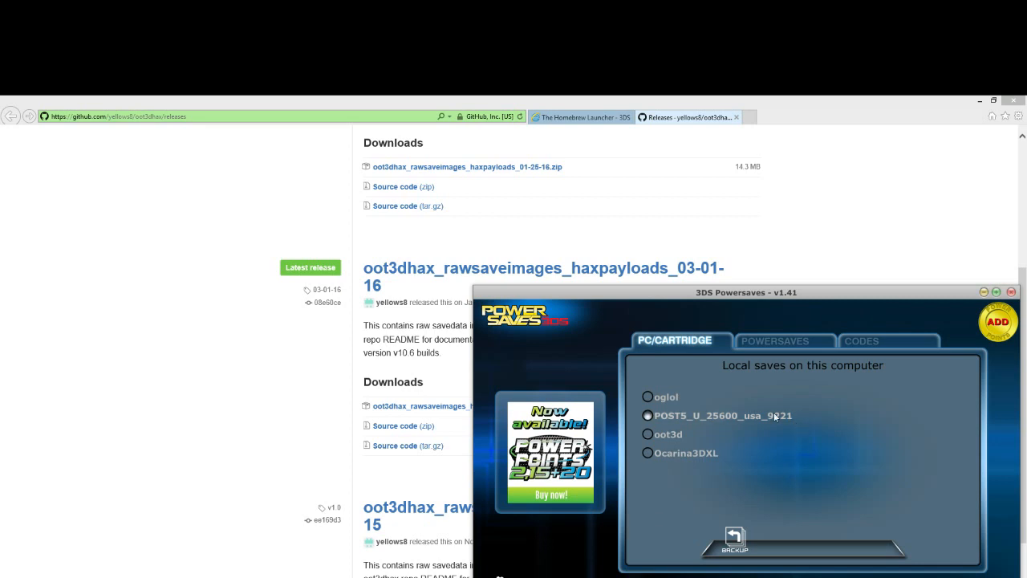
{"action": "mouse_move", "coordinate": [705, 423]}
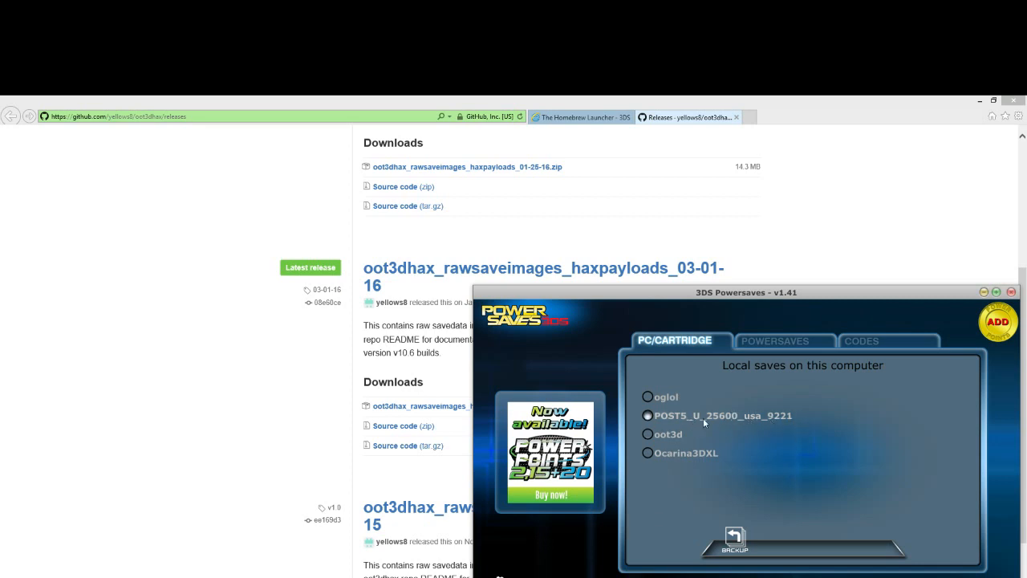
{"action": "mouse_move", "coordinate": [744, 423]}
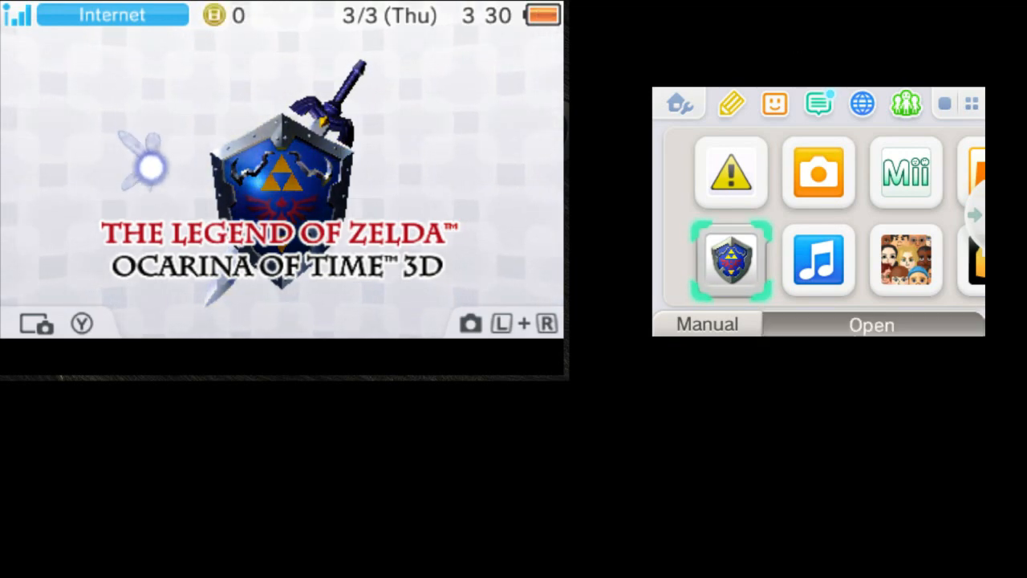
Launch Ocarina of Time 3D and start the Haxxxxxx save file.
{"action": "left_click", "coordinate": [871, 325]}
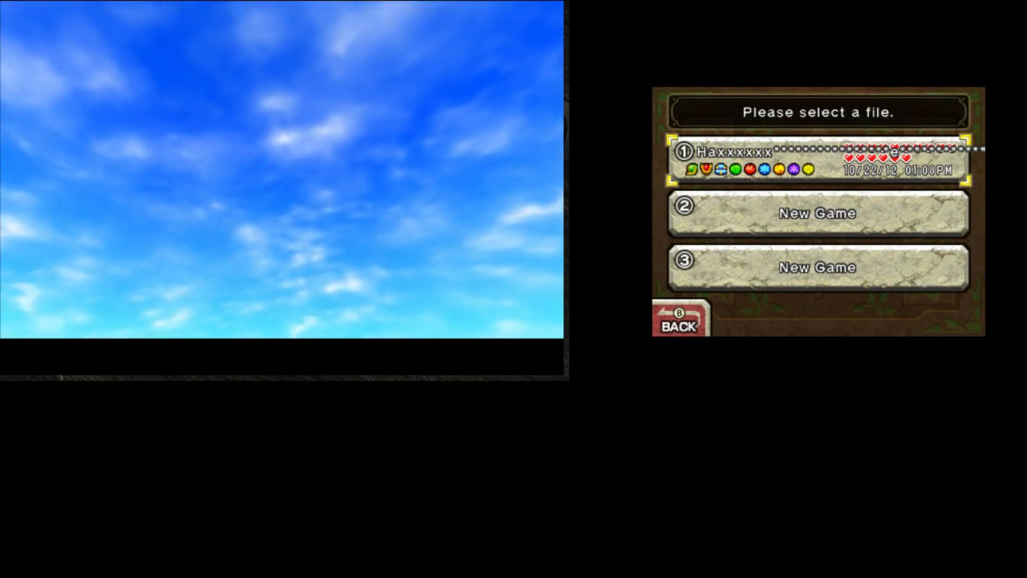
{"action": "left_click", "coordinate": [817, 157]}
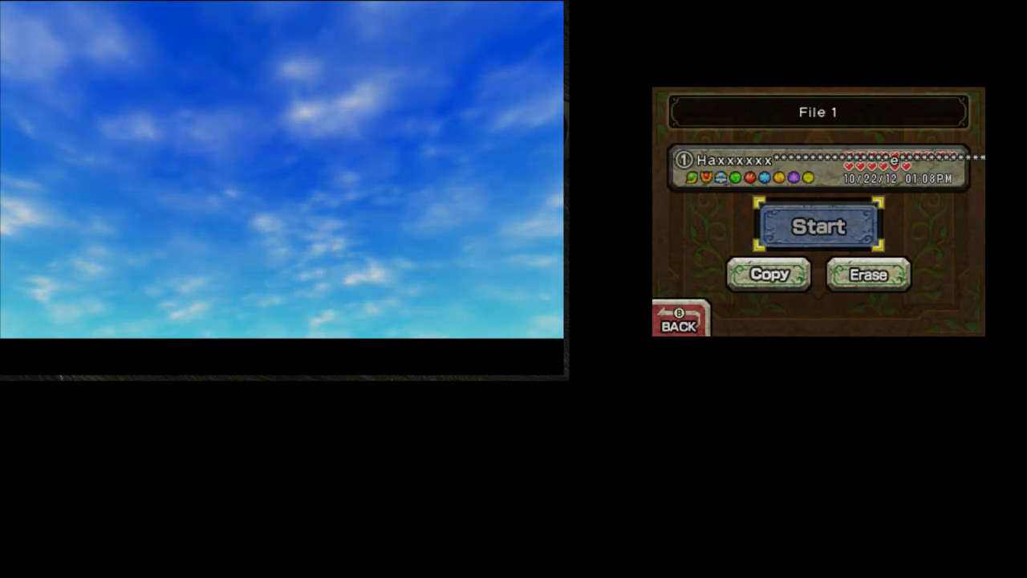
{"action": "left_click", "coordinate": [818, 225]}
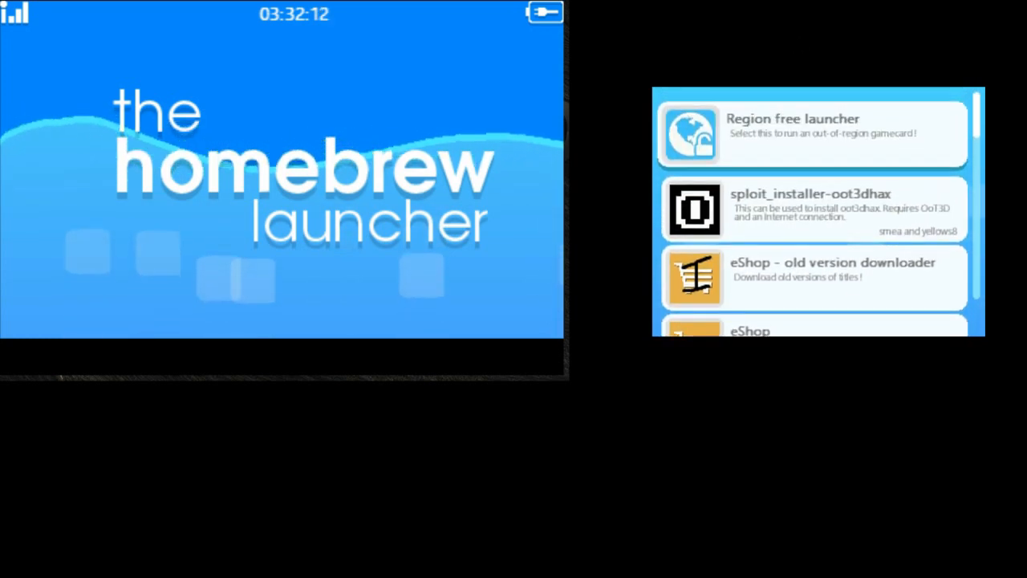
Scroll the Homebrew Launcher app list down to reveal CHMM2, ftBRONY and HANS.
{"action": "scroll", "scroll_direction": "down", "scroll_amount": 3}
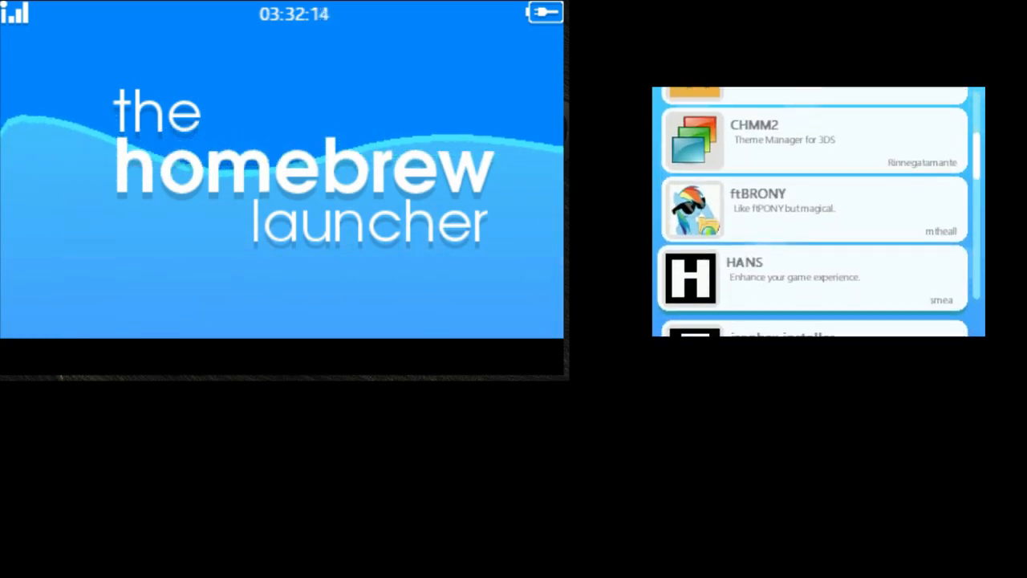